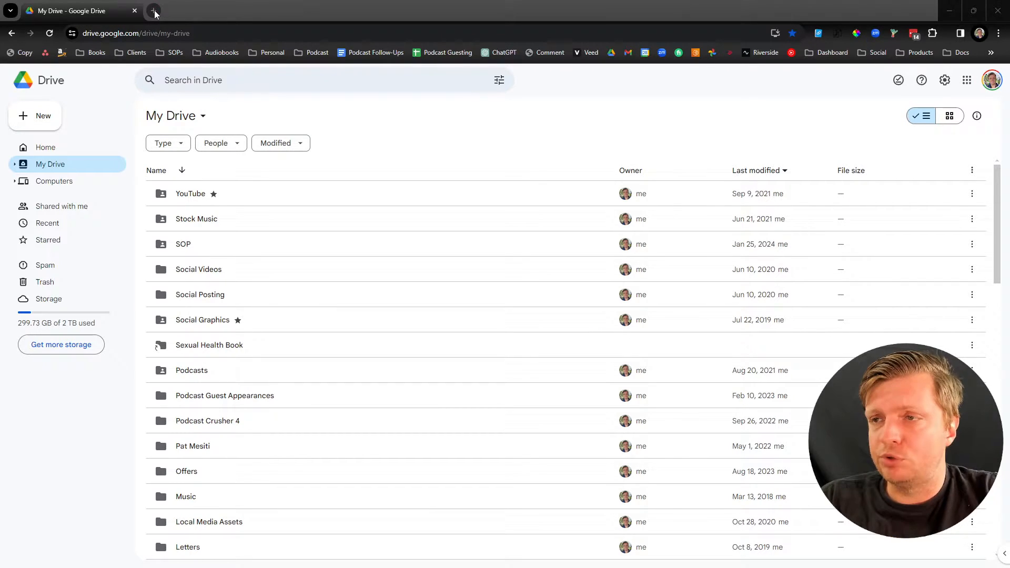
- Load wetransfer.com in a second tab and return to the My Drive tab
{"action": "type", "text": "wetransfer.com"}
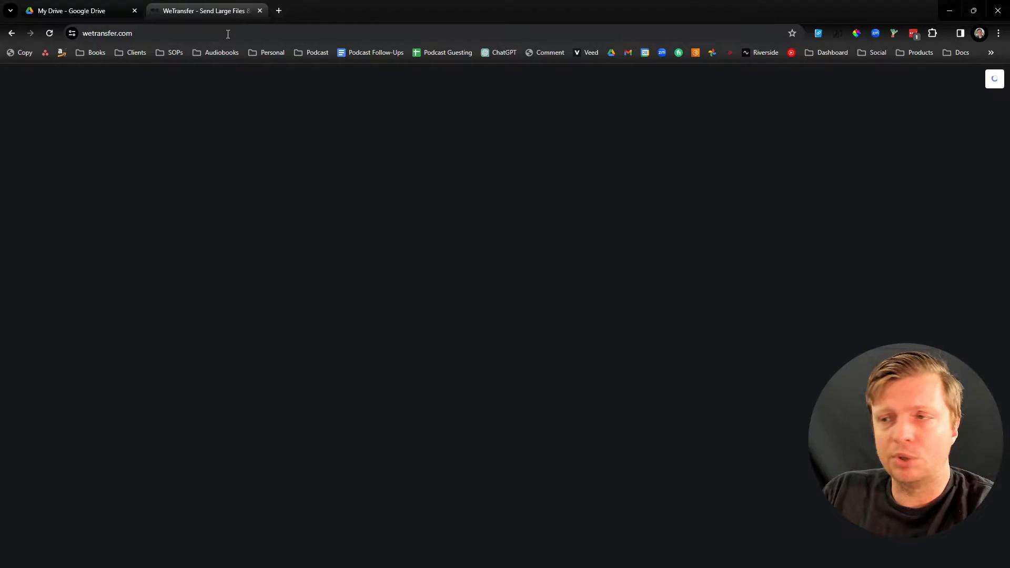
{"action": "left_click", "coordinate": [73, 11]}
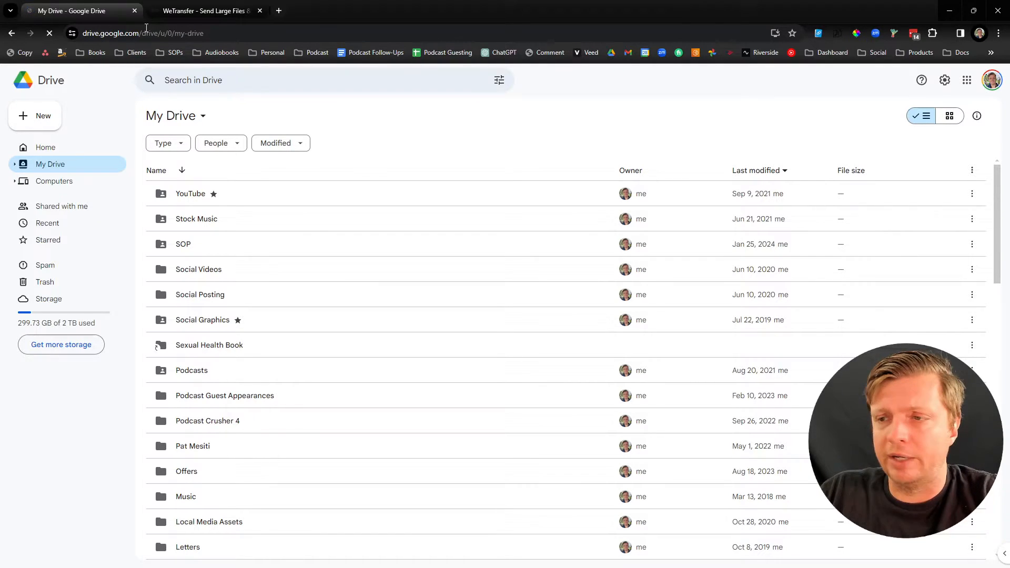
- Enter the YouTube folder showing its two MP4s and one MP3
{"action": "left_click", "coordinate": [191, 194]}
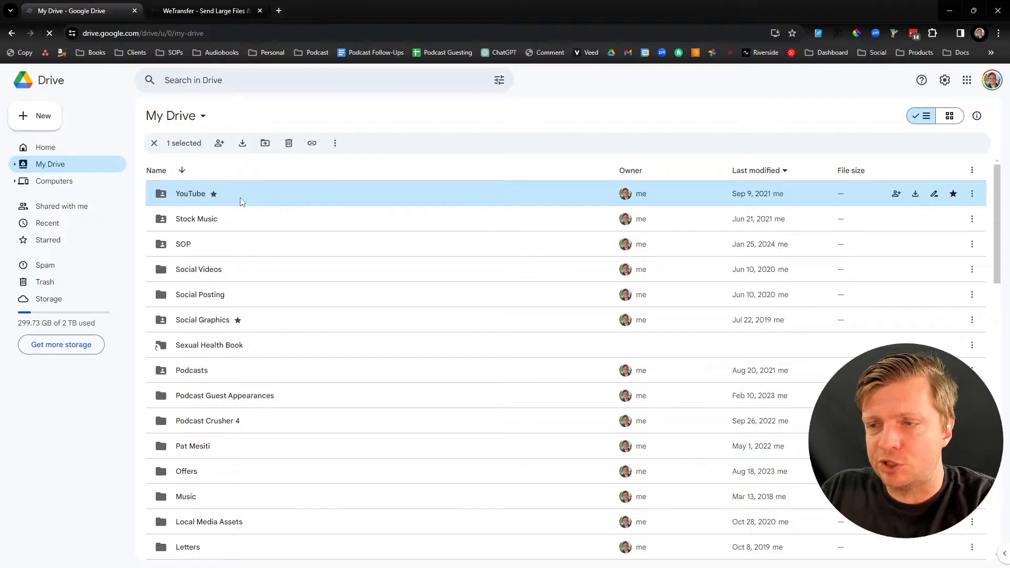
{"action": "double_click", "coordinate": [190, 194]}
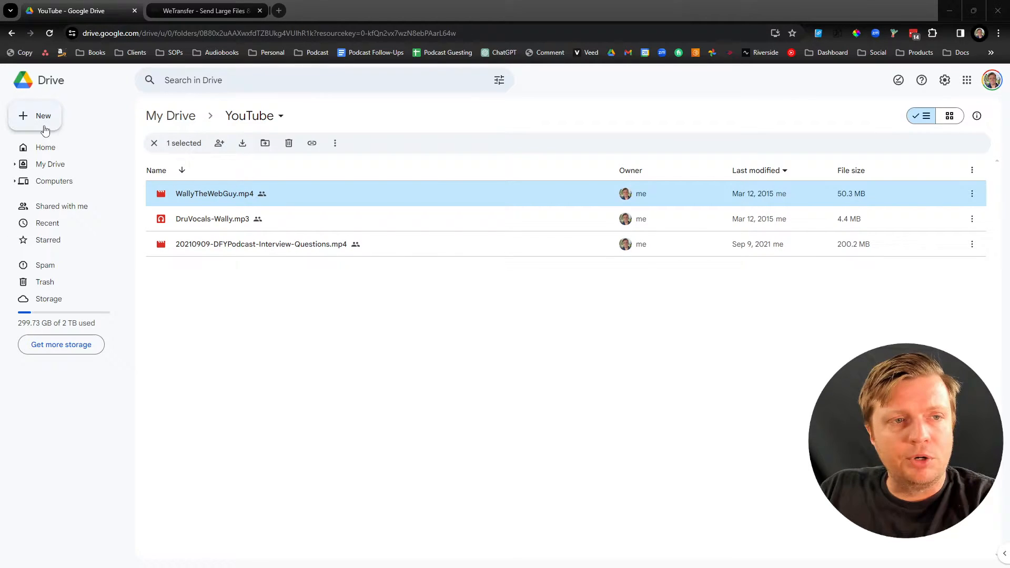
- Upload 1582074000635.mp4 from Downloads via New > File upload, cancelling the accidental zip
{"action": "left_click", "coordinate": [35, 116]}
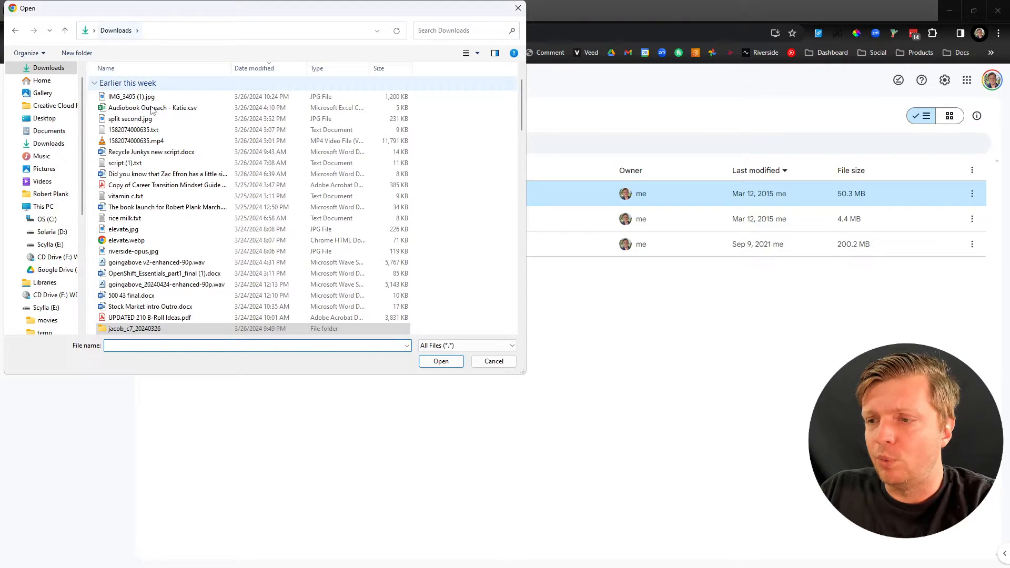
{"action": "scroll", "scroll_direction": "down", "scroll_amount": 3}
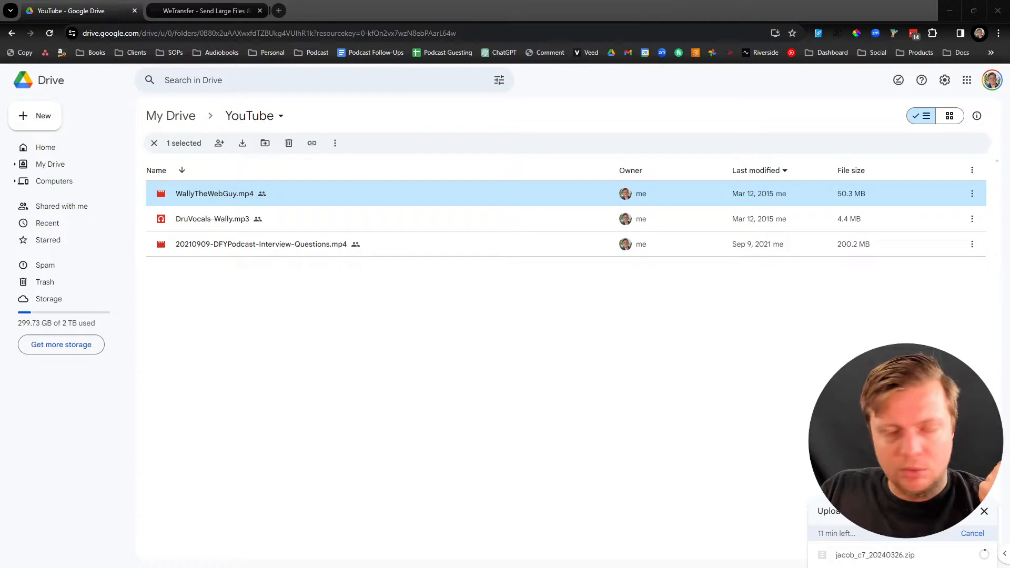
{"action": "left_click", "coordinate": [973, 534]}
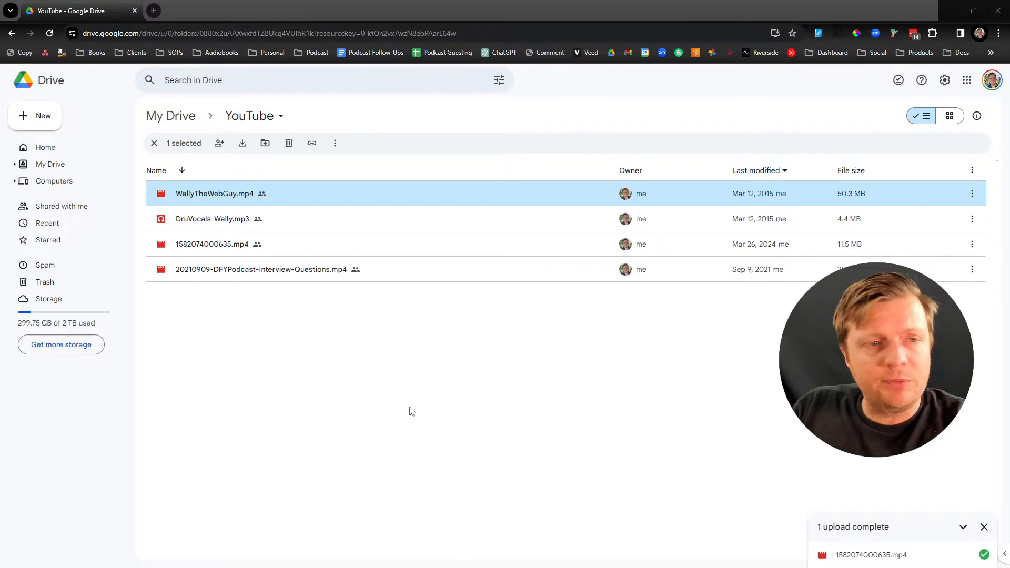
- Sort by Last modified, newest first, and select 1582074000635.mp4 at the top
{"action": "left_click", "coordinate": [211, 243]}
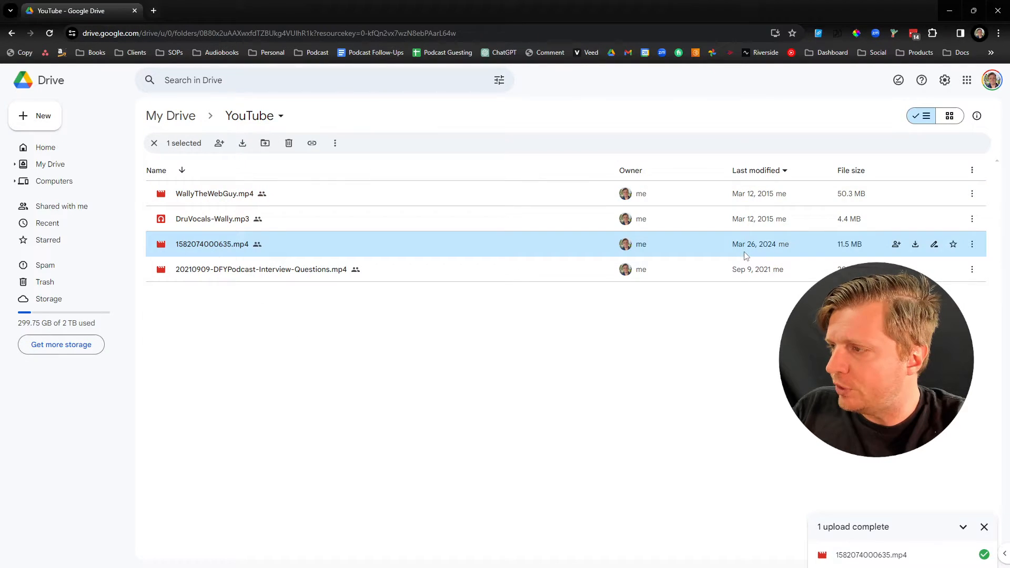
{"action": "left_click", "coordinate": [758, 170]}
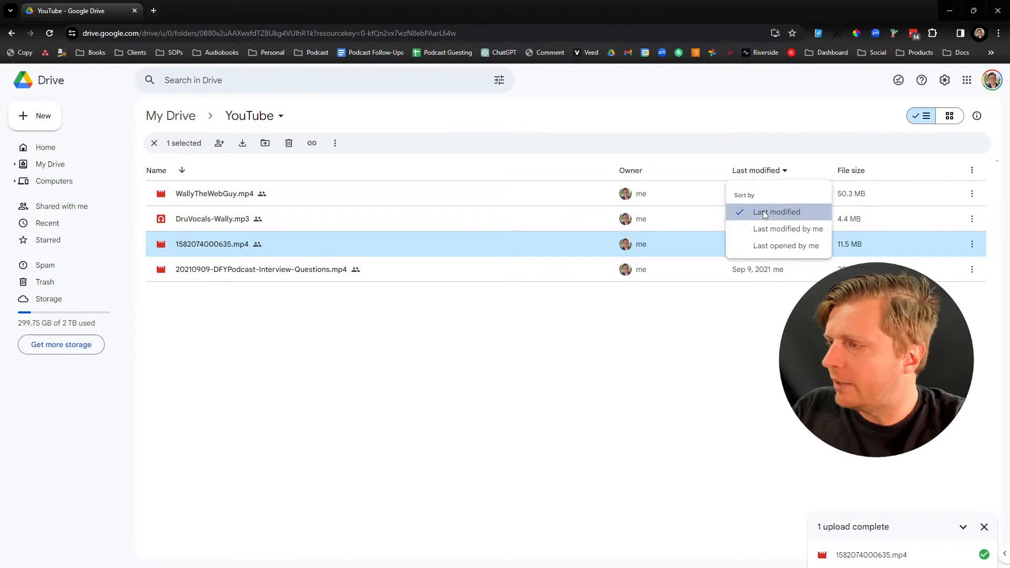
{"action": "left_click", "coordinate": [776, 211]}
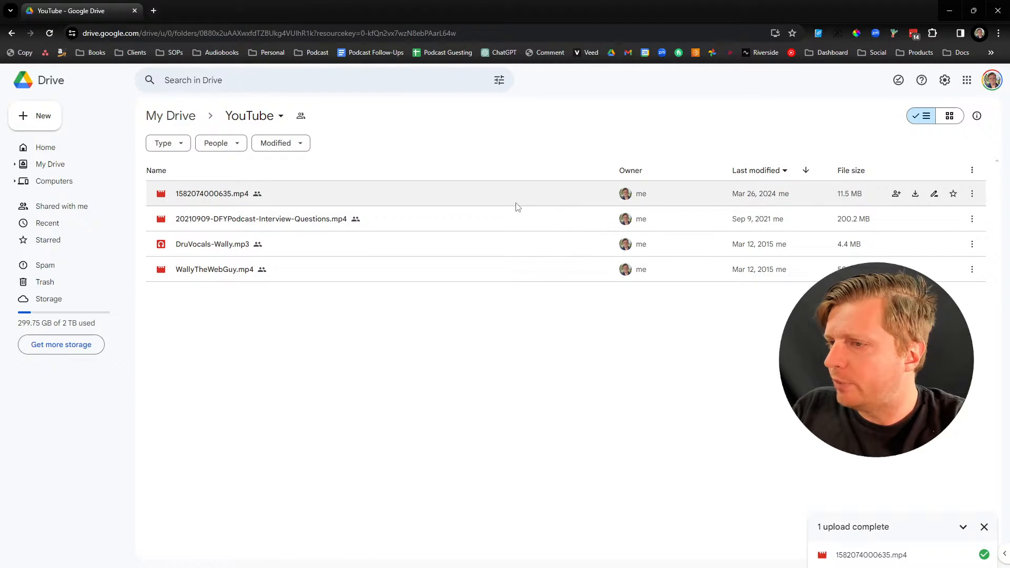
{"action": "left_click", "coordinate": [212, 194]}
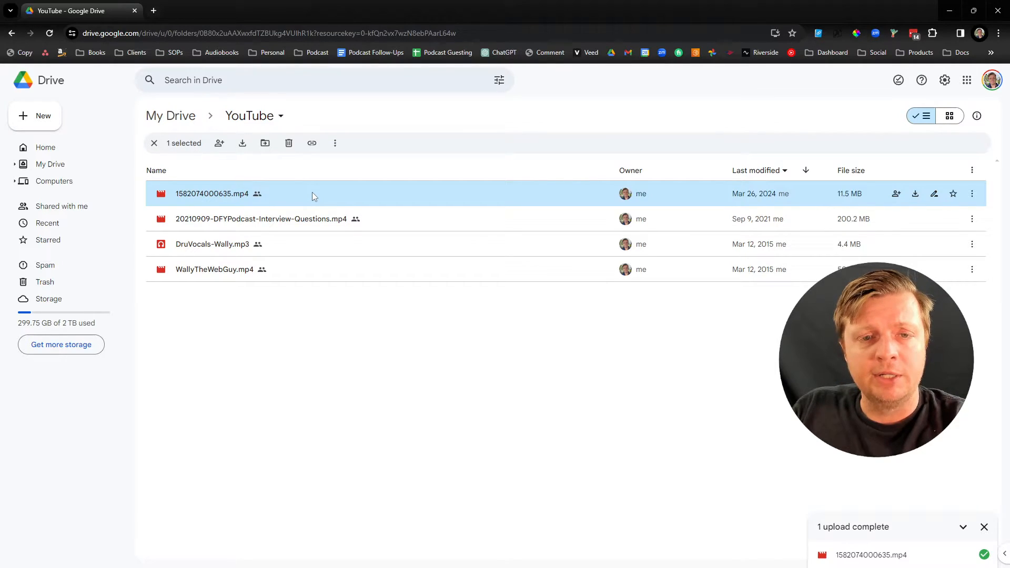
- Share 1582074000635.mp4 and set its General access to Restricted
{"action": "right_click", "coordinate": [211, 193]}
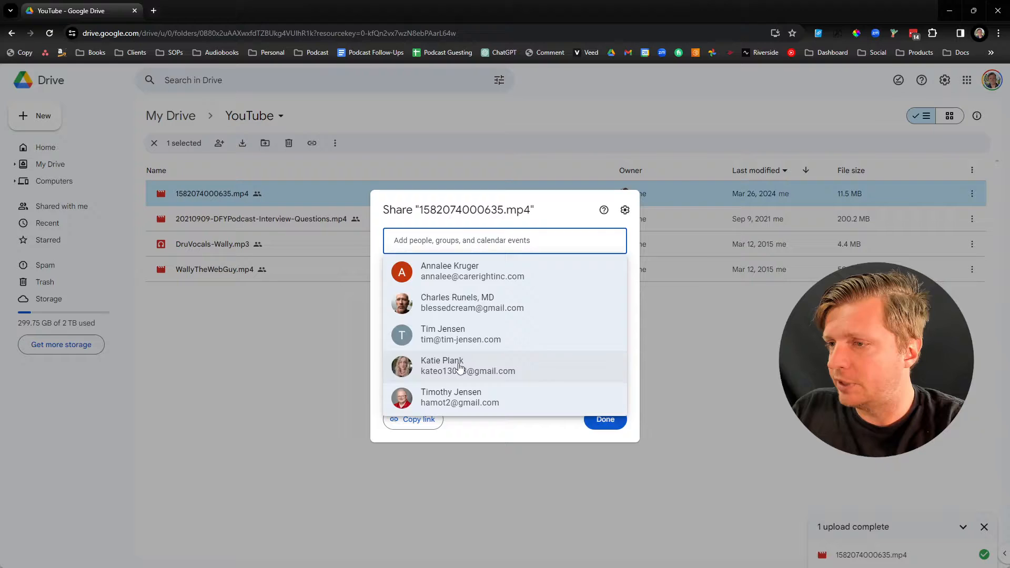
{"action": "left_click", "coordinate": [442, 365]}
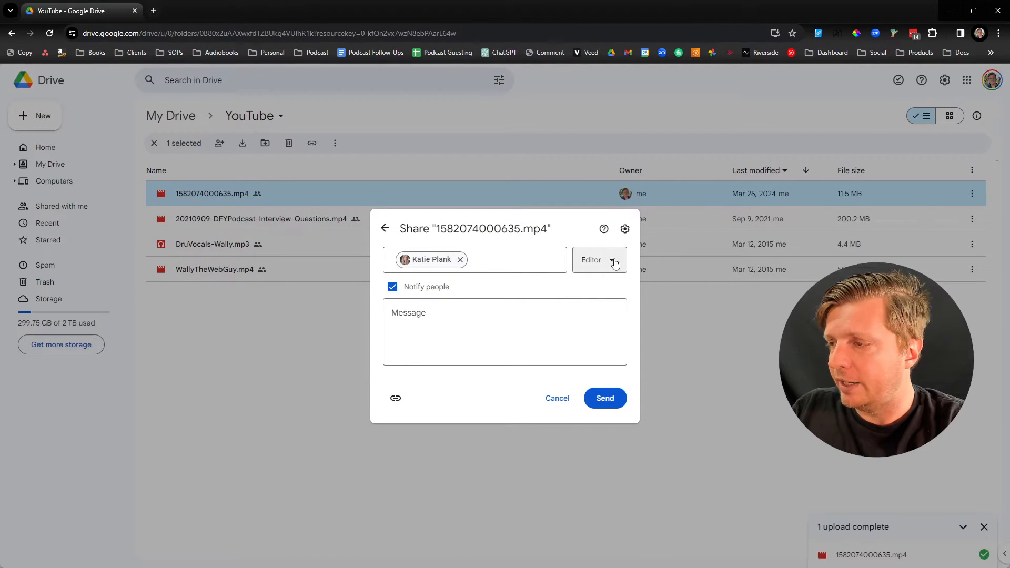
{"action": "left_click", "coordinate": [599, 260]}
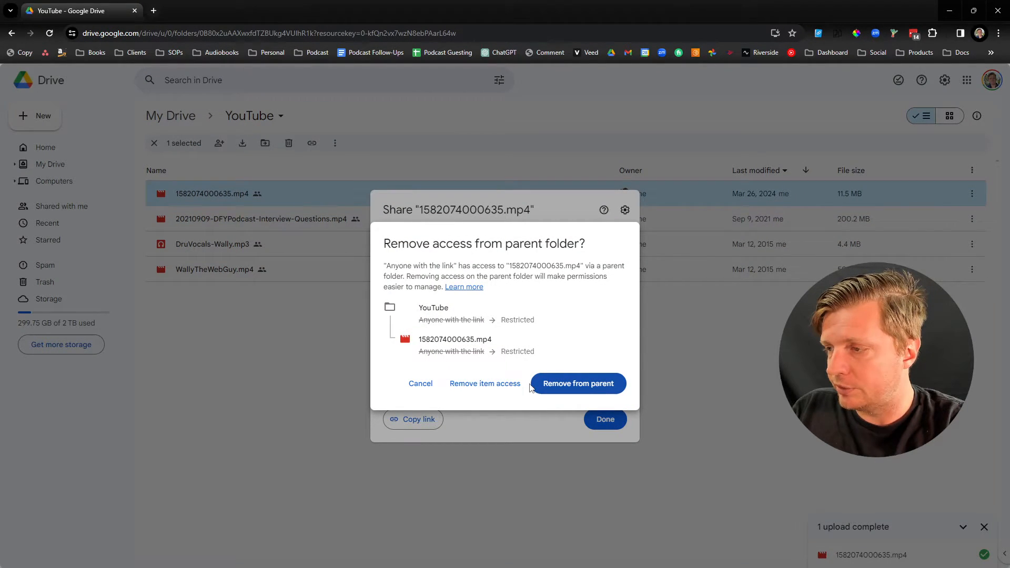
- Remove inherited access, set 'Anyone with the link' as viewer, and copy the link
{"action": "left_click", "coordinate": [578, 383]}
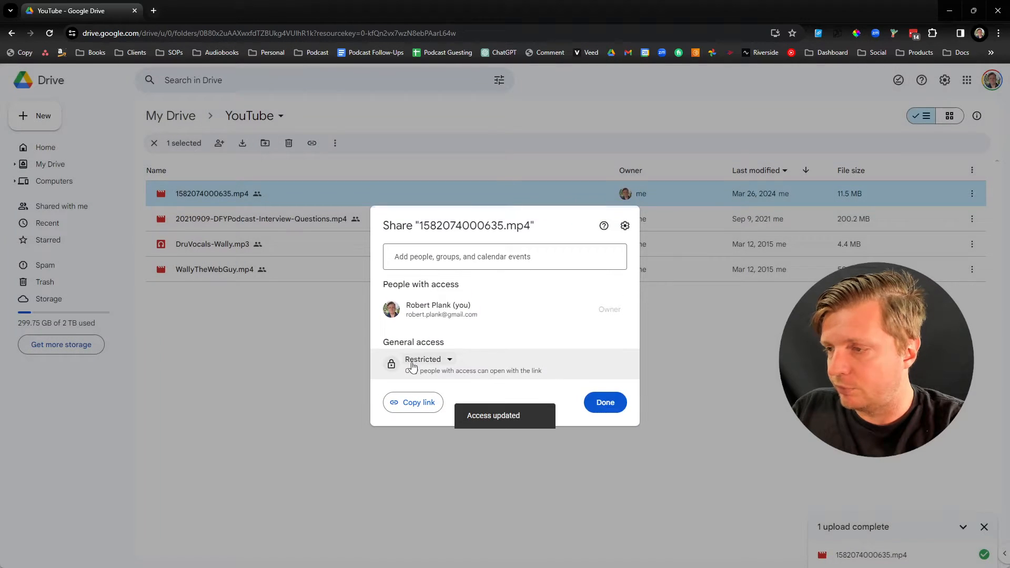
{"action": "left_click", "coordinate": [428, 360]}
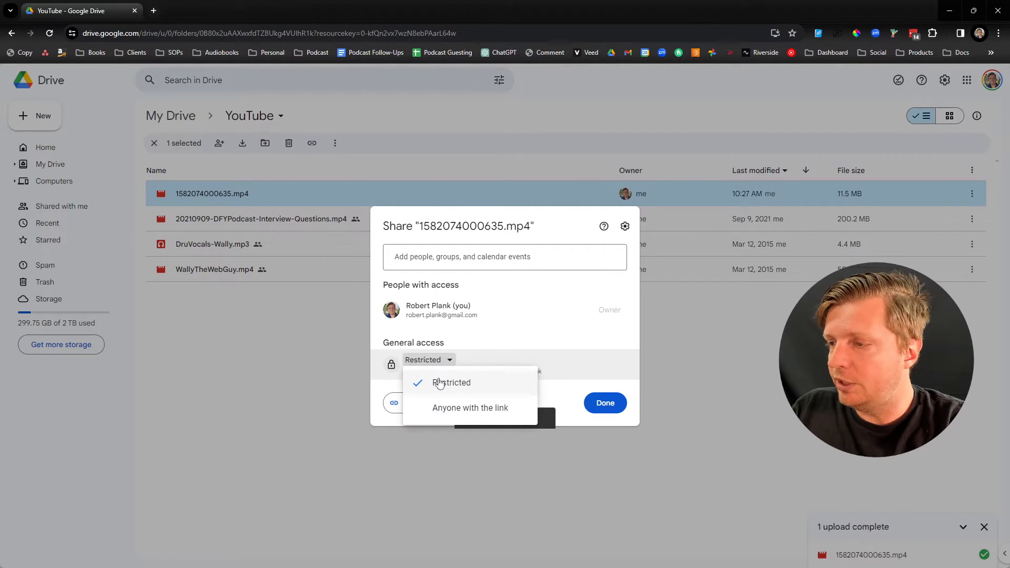
{"action": "left_click", "coordinate": [469, 407]}
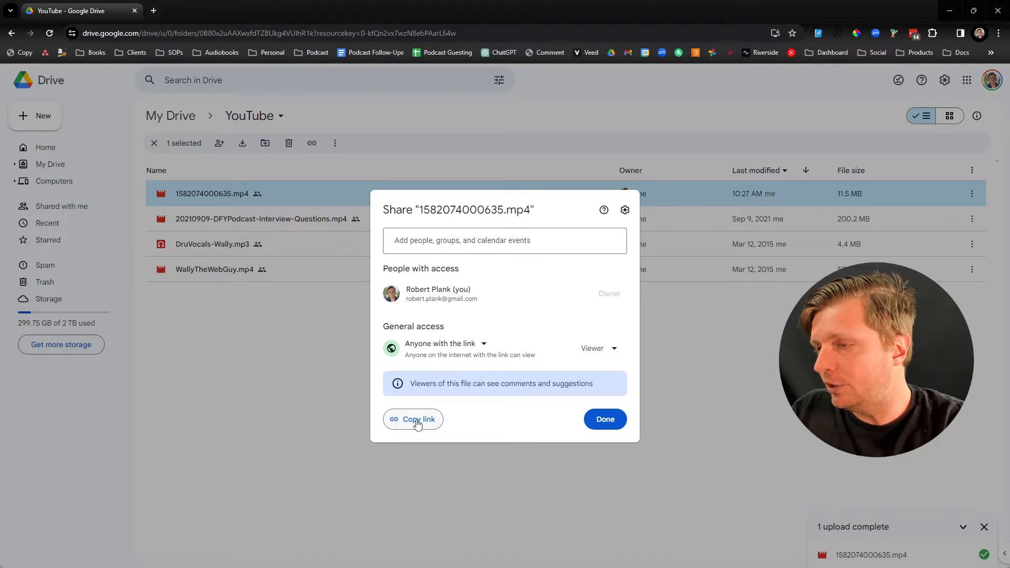
{"action": "left_click", "coordinate": [413, 420]}
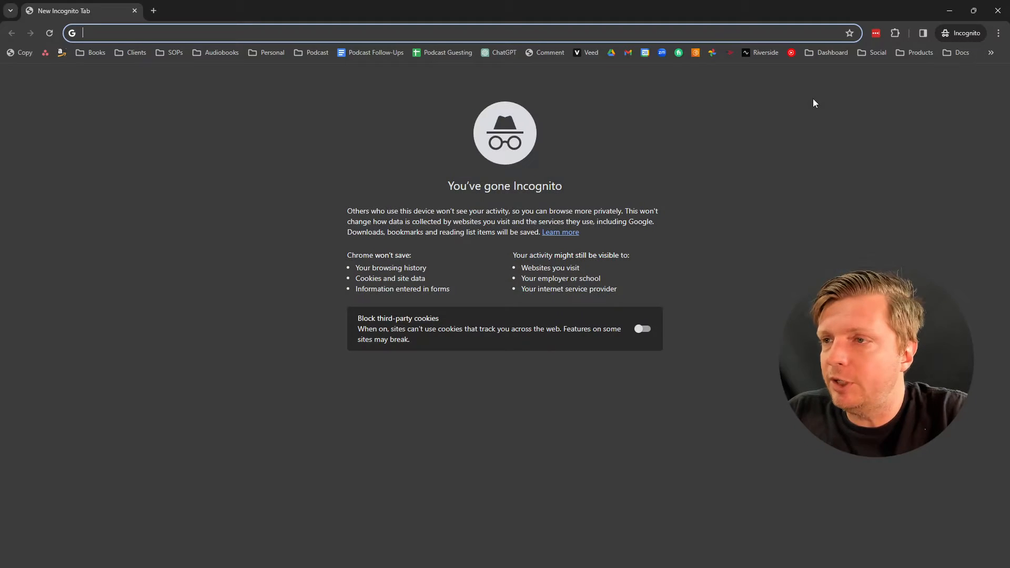
- Visit the copied drive.google.com sharing link in incognito and try playing the video
{"action": "type", "text": "https://drive.google.com/file/d/1k1M6qjAroBS4aq_iZpSW4Gz2lx_n6E8k/view?usp=sharing"}
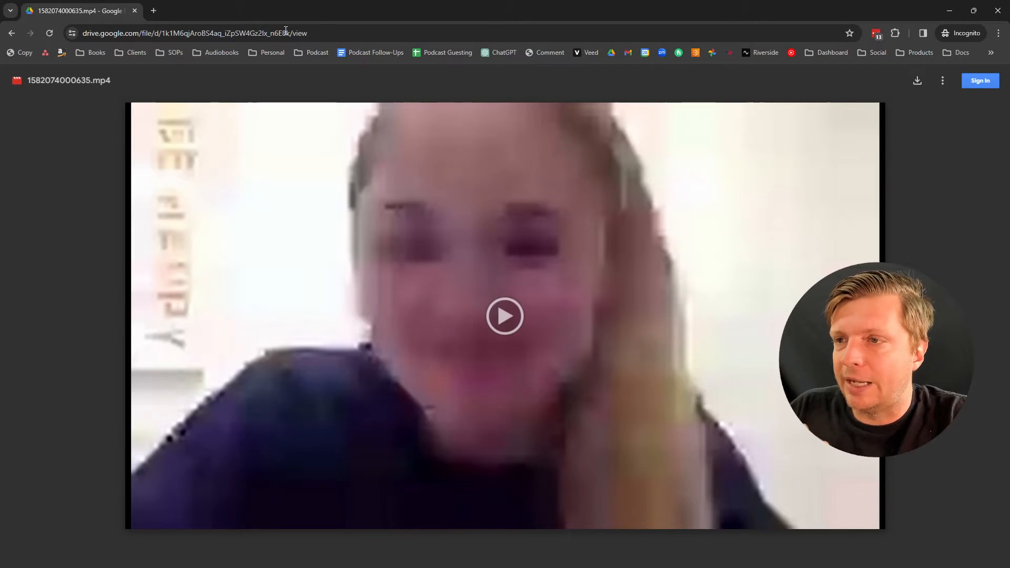
{"action": "left_click", "coordinate": [504, 316]}
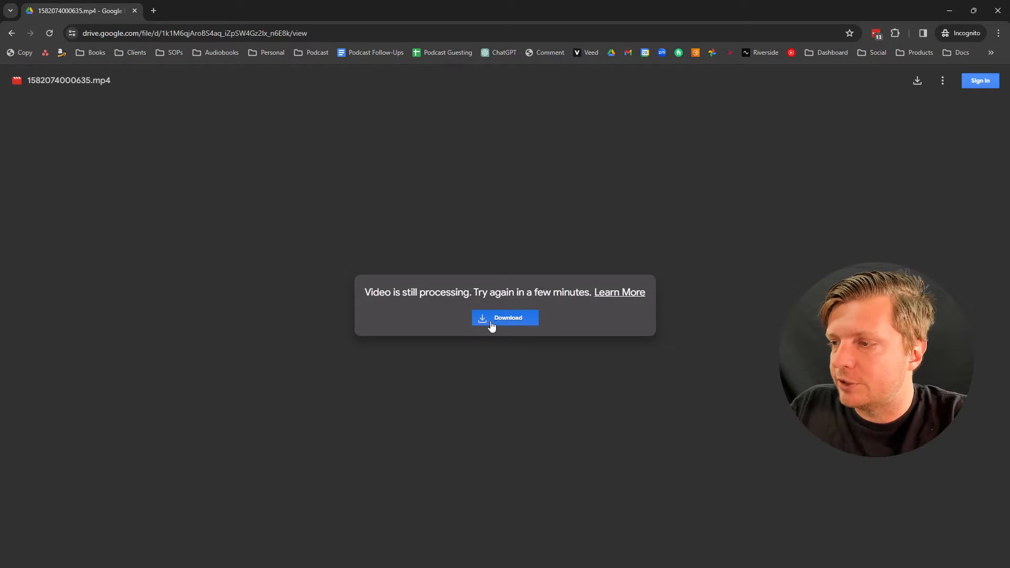
{"action": "mouse_move", "coordinate": [431, 267]}
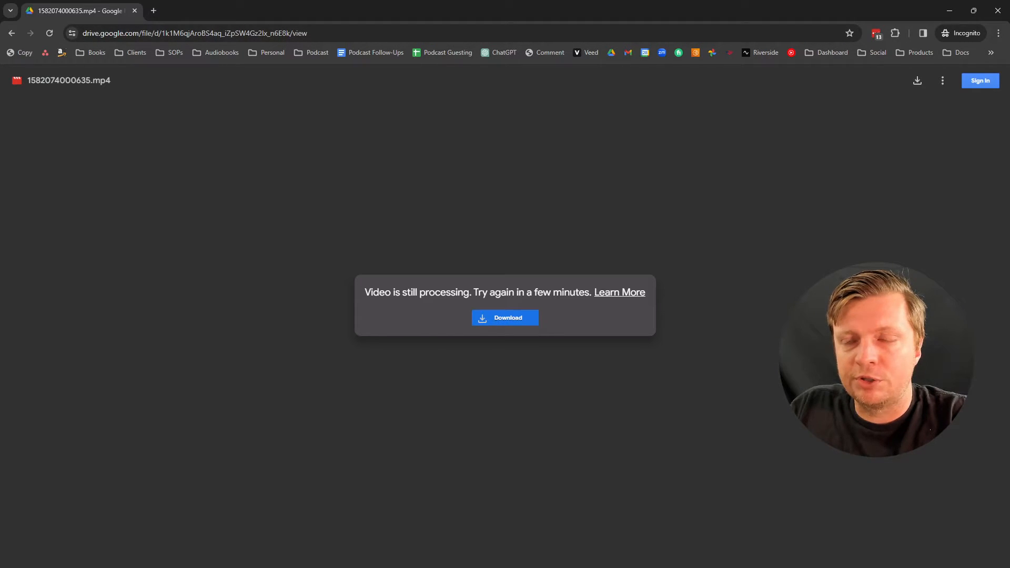
{"action": "left_click", "coordinate": [193, 33]}
{"action": "type", "text": "wetransfer.com"}
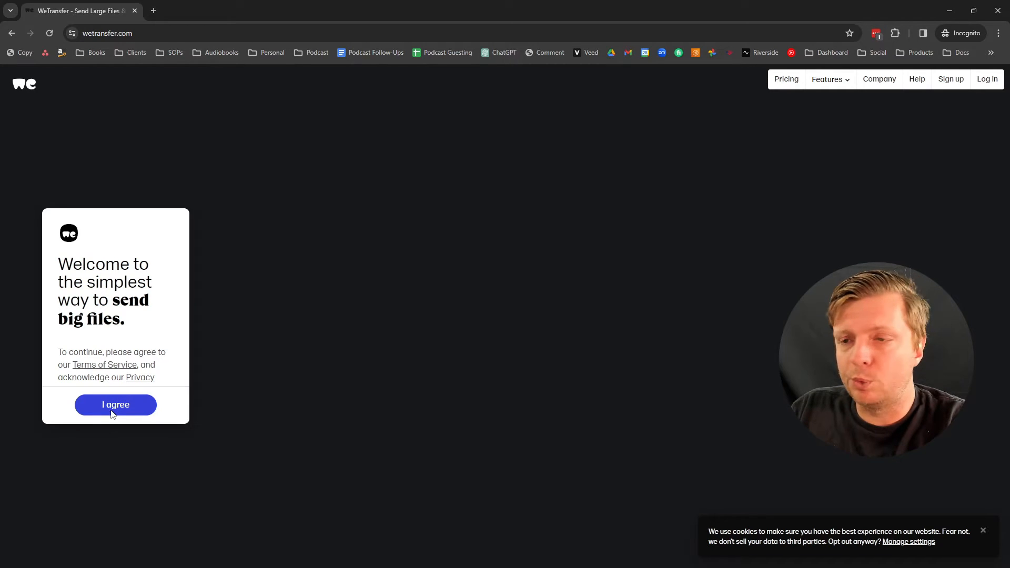
- Agree to WeTransfer's terms and pick the mp4 from Downloads to upload
{"action": "left_click", "coordinate": [115, 404]}
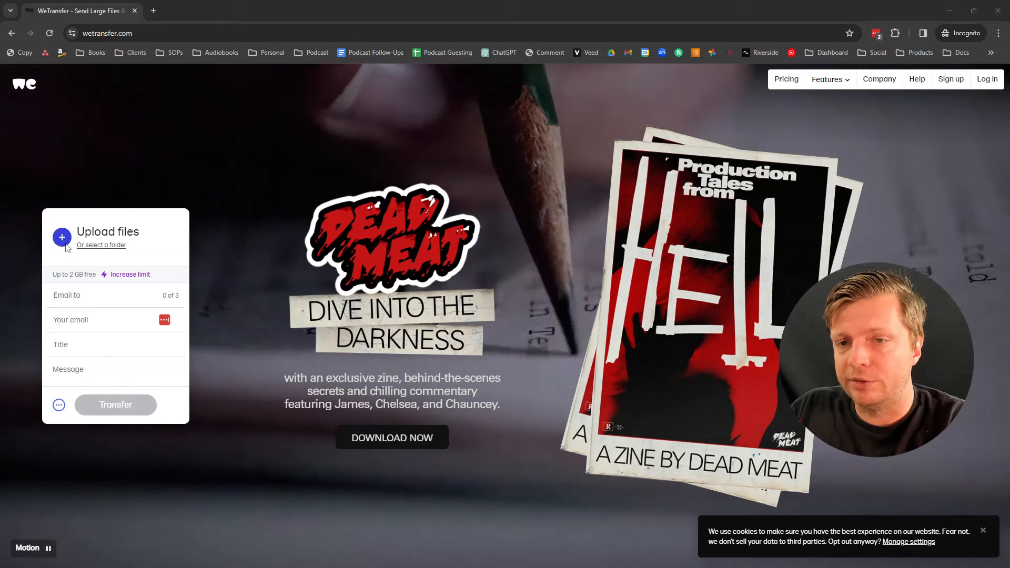
{"action": "left_click", "coordinate": [62, 237]}
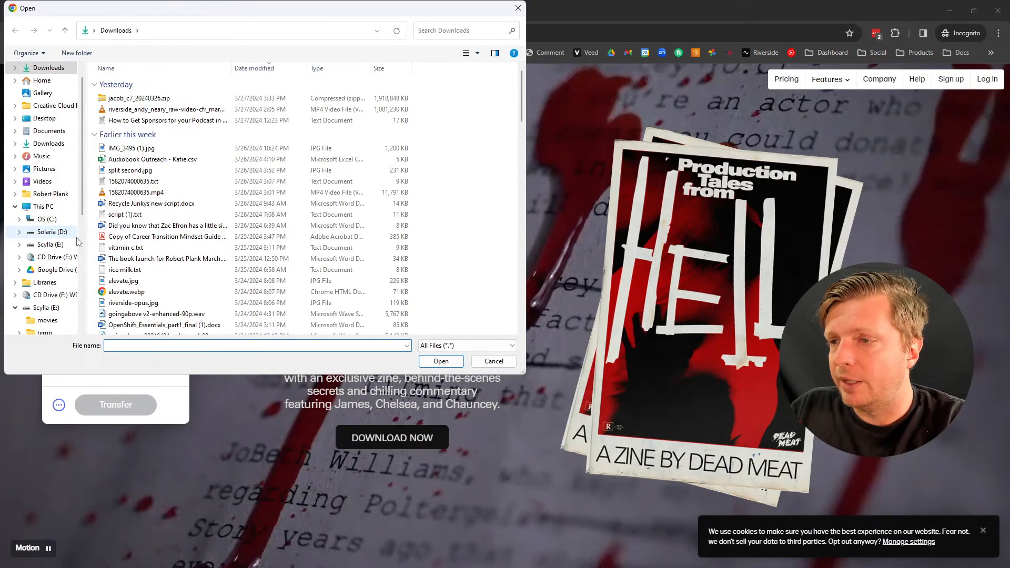
{"action": "left_click", "coordinate": [136, 191]}
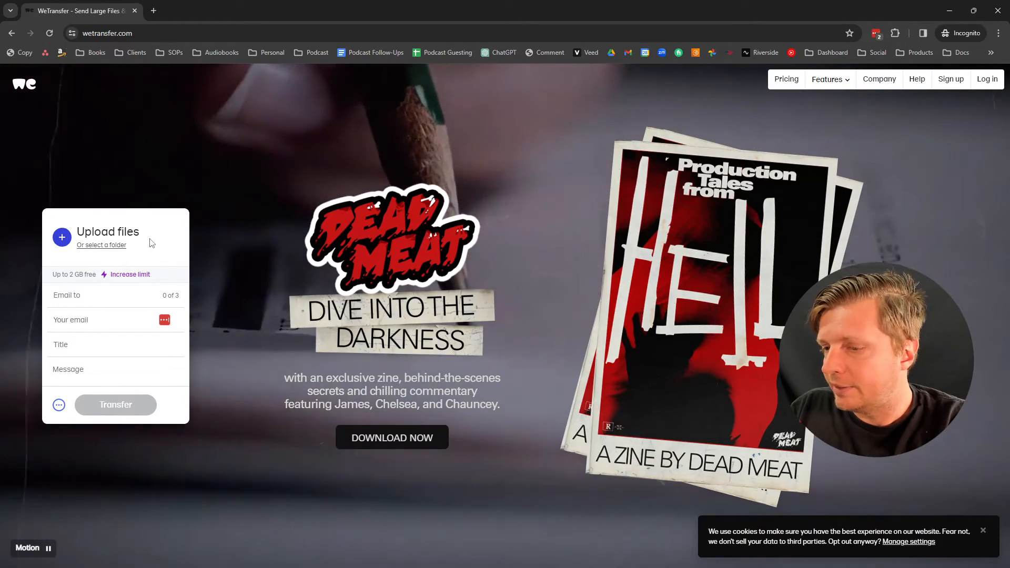
- Switch to 'Get transfer link' and start sending the 11.5 MB file
{"action": "left_click", "coordinate": [62, 237]}
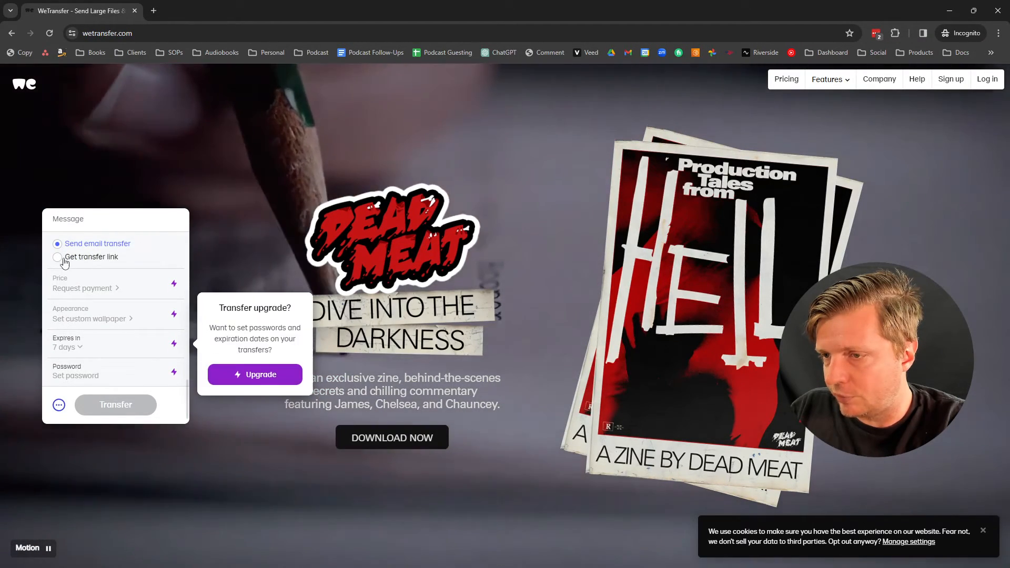
{"action": "left_click", "coordinate": [57, 257]}
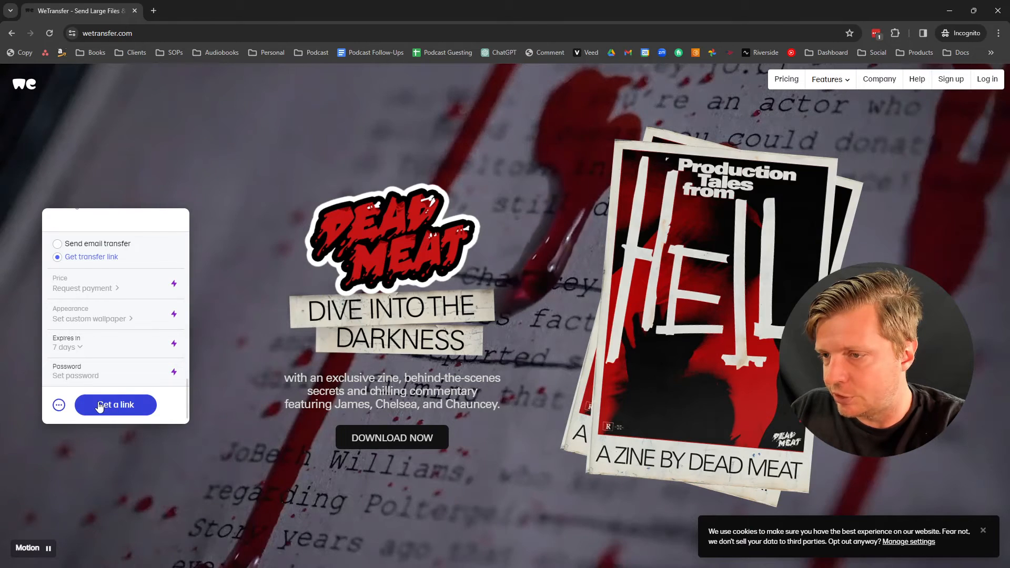
{"action": "left_click", "coordinate": [116, 404]}
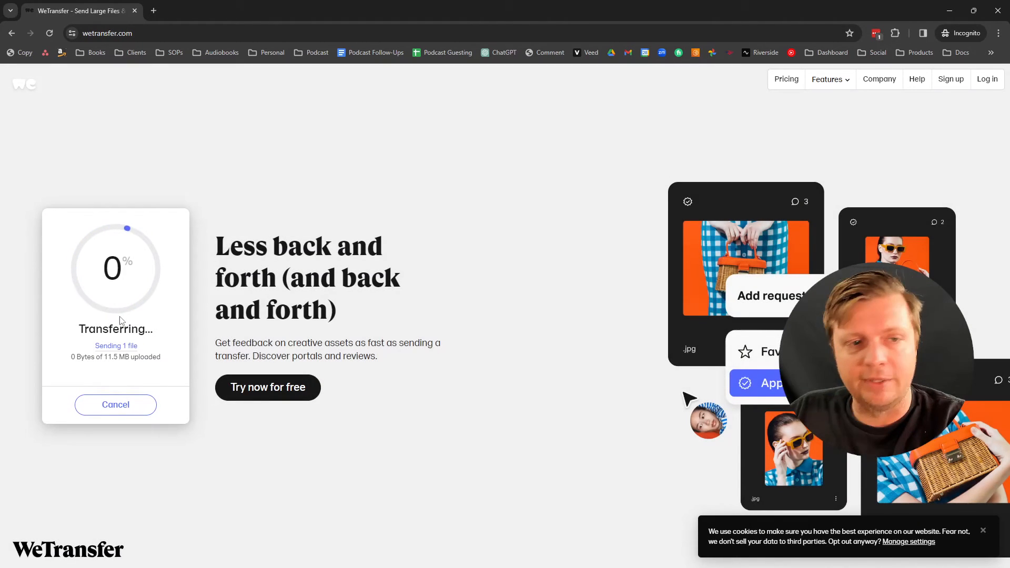